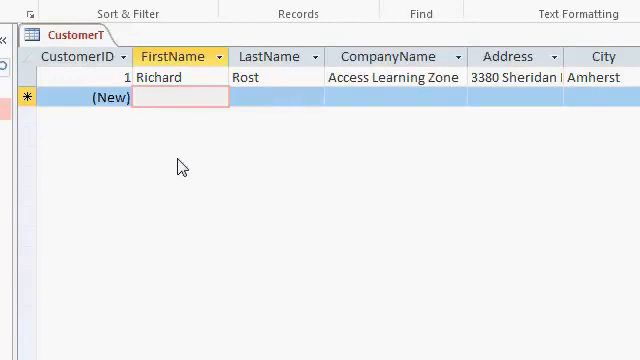
Step: Enter Joe Smith, XYZ Corp, 101 Main St, Buffalo and start the postal code 1422 in the new record
text(Joe)
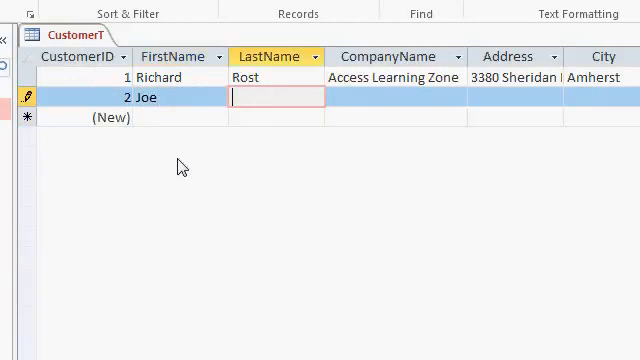
text(Smith)
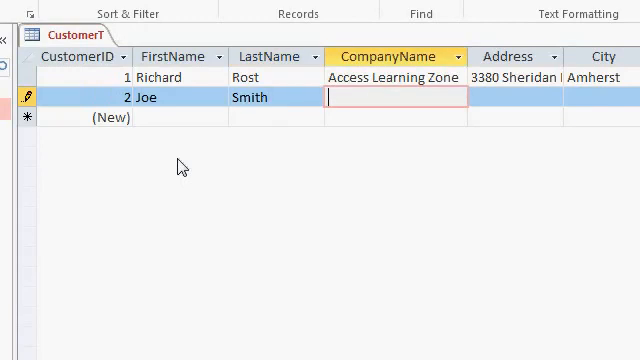
mouse_move(364, 181)
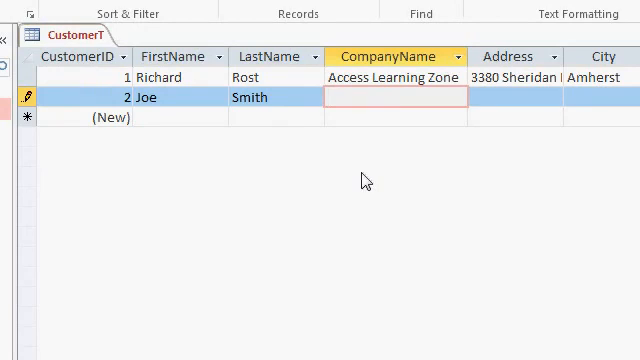
text(XYZ Corp)
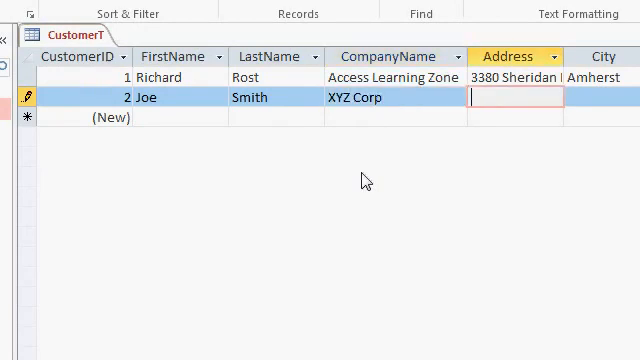
text(101 Main St)
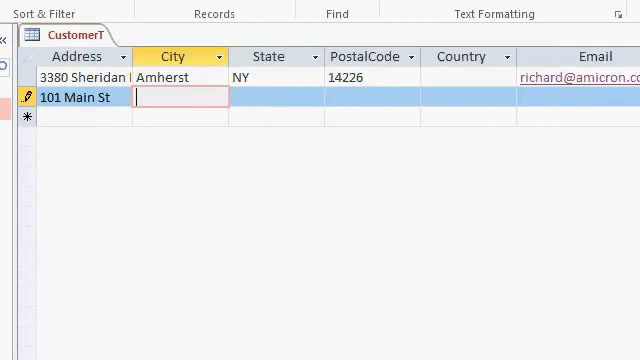
text(Buffalo)
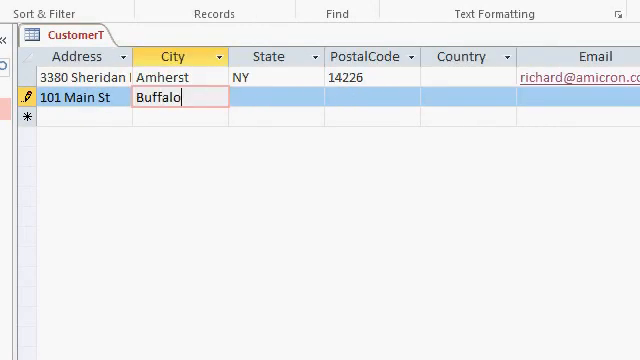
text(14220)
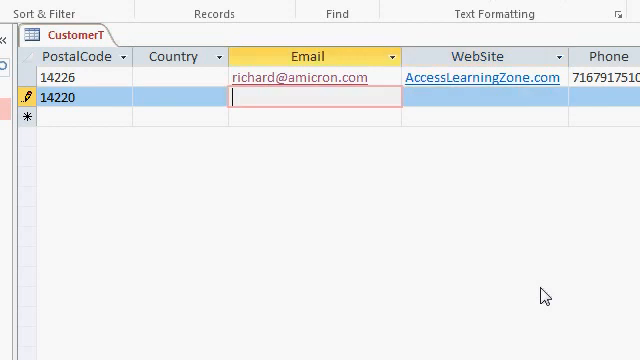
text(xxx@)
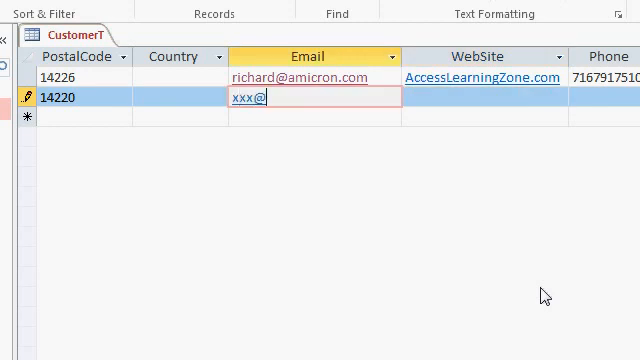
text(gmail.com)
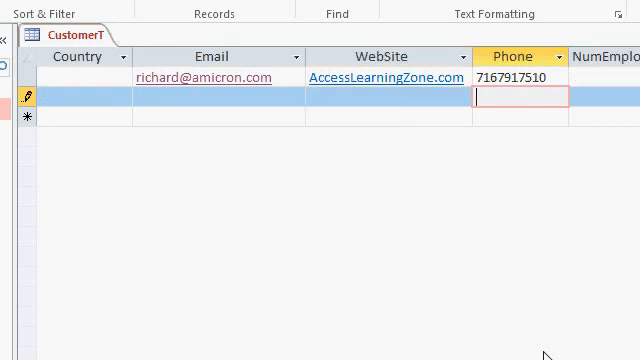
Step: Enter phone 716555..., employees and discount rate .1, then move on to CustomerSince
text(7165553434)
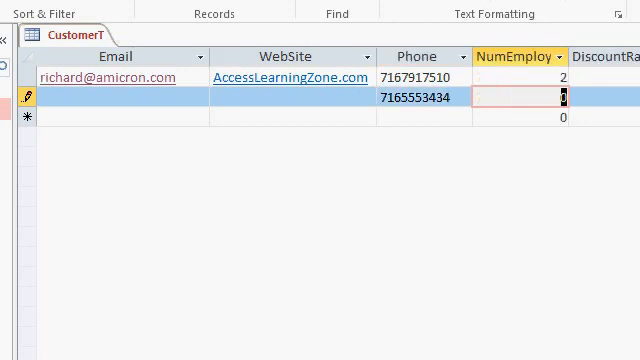
text(500)
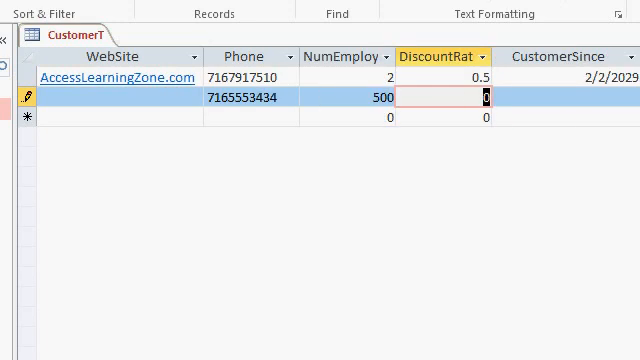
text(.1)
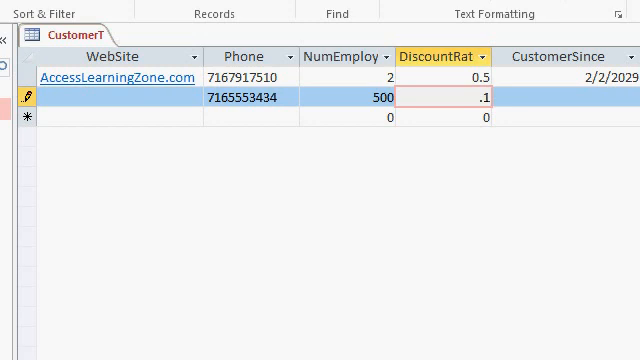
key(Tab)
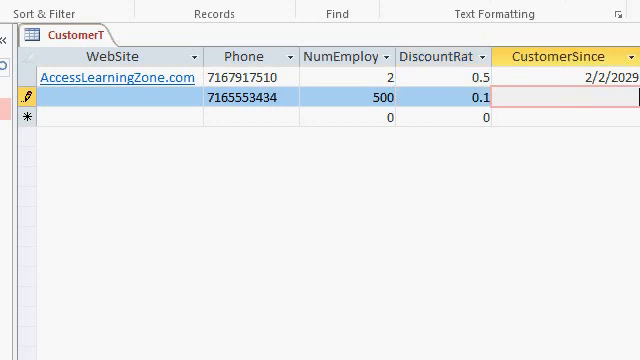
scroll(right, 3)
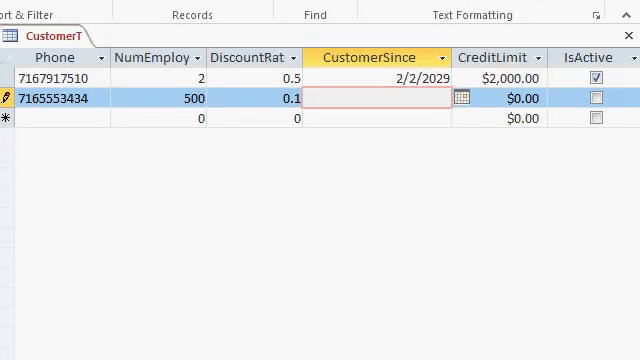
Step: Enter 3/1/90 as the second customer's date and start retyping the first customer's date as 1/1/8
text(3/1/90)
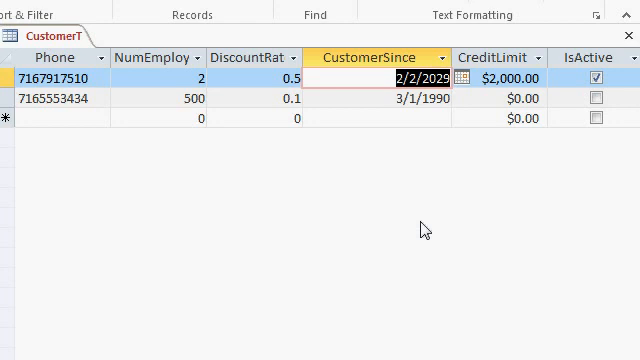
text(1/1/8)
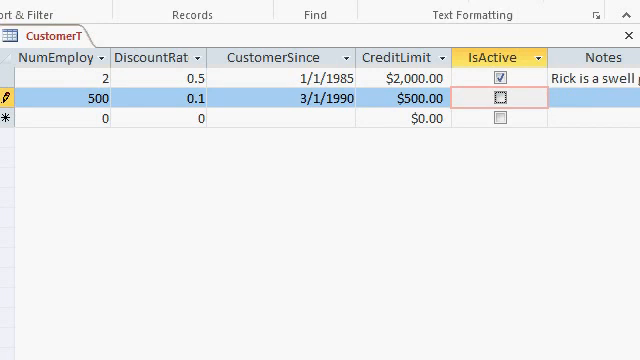
Step: Mark the second customer active and enter the note Bill him NET3
click(502, 96)
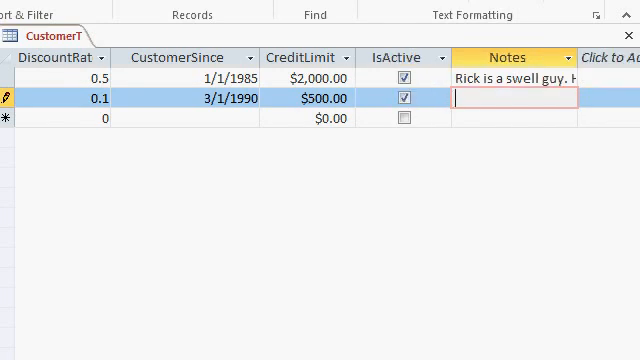
text(B)
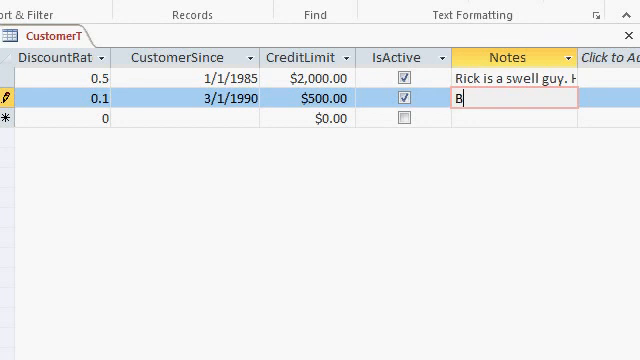
text(ill him NET3)
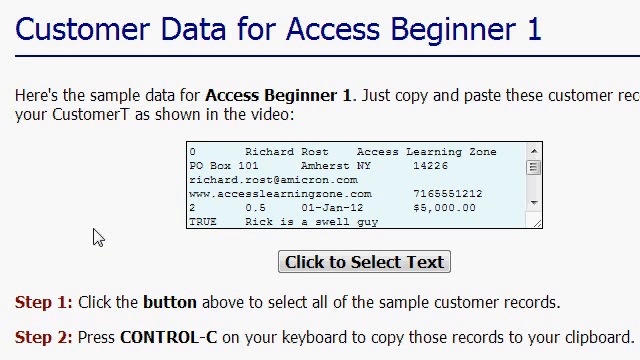
mouse_move(338, 192)
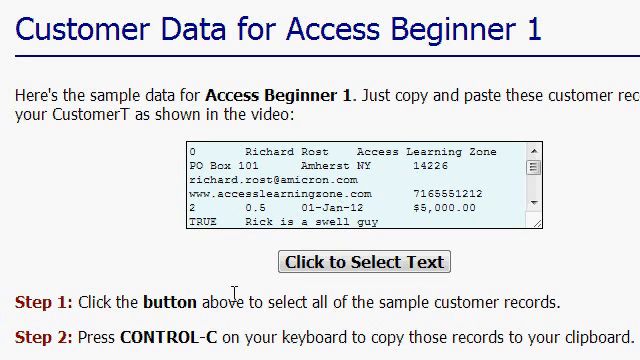
Step: Scroll down the Customer Data for Access Beginner 1 page to the sample records
scroll(down, 3)
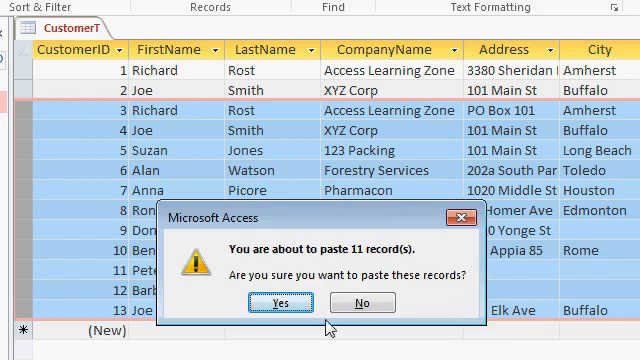
Step: Confirm pasting the 11 sample customer records into CustomerT
click(283, 302)
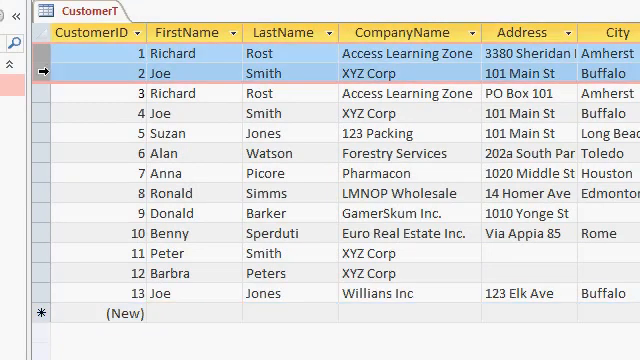
Step: Select the record selector for duplicate record 3 to begin removing rows 3 and 4
click(20, 93)
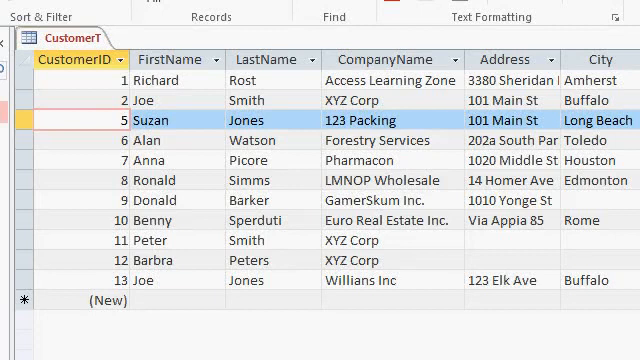
mouse_move(108, 108)
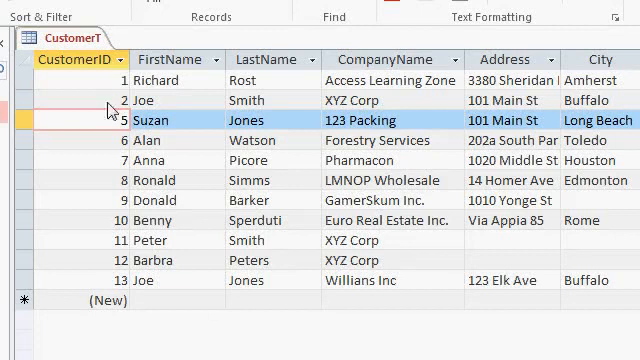
mouse_move(108, 170)
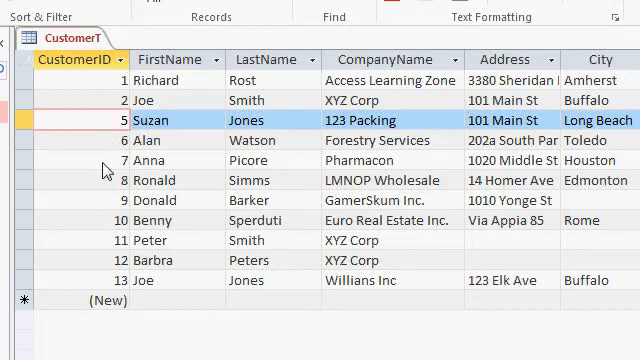
click(165, 300)
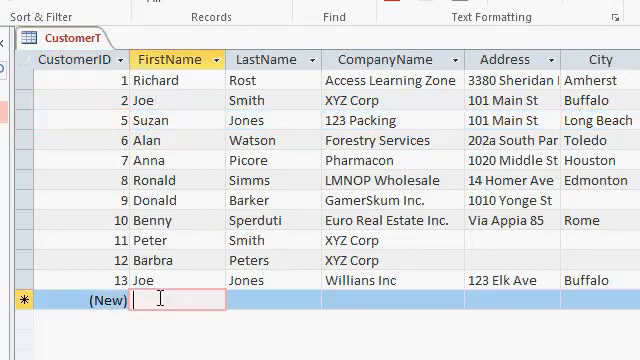
text(xxx)
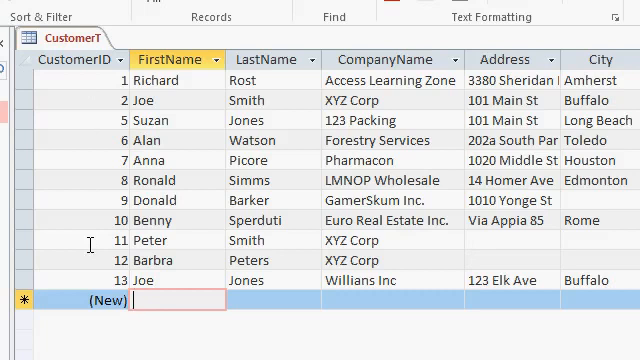
mouse_move(72, 189)
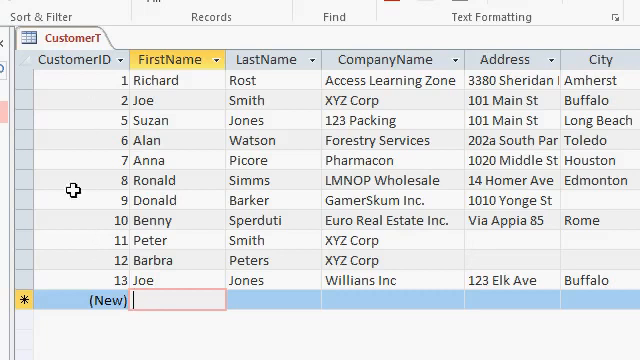
click(20, 180)
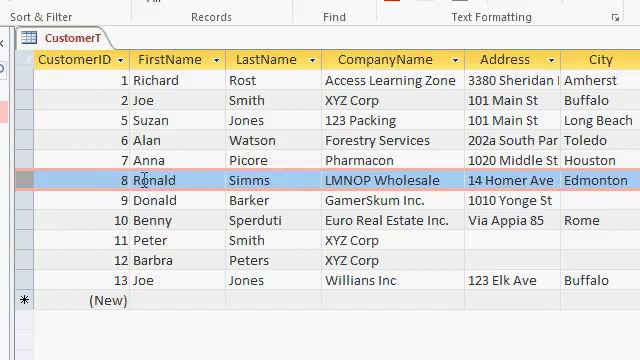
mouse_move(158, 338)
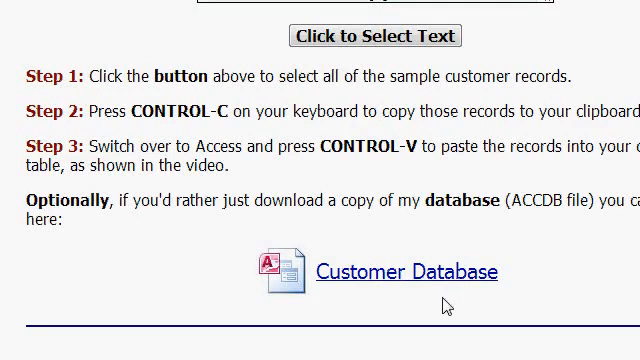
mouse_move(528, 278)
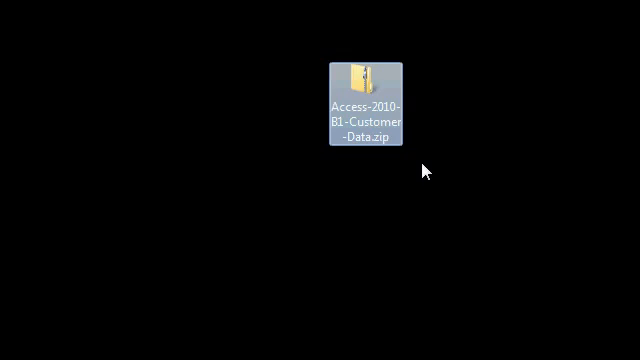
Step: Open the downloaded Access-2010-B1-Customer-Data.zip archive
double_click(360, 80)
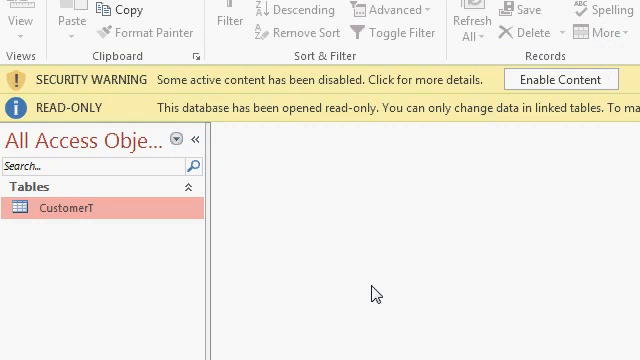
mouse_move(375, 106)
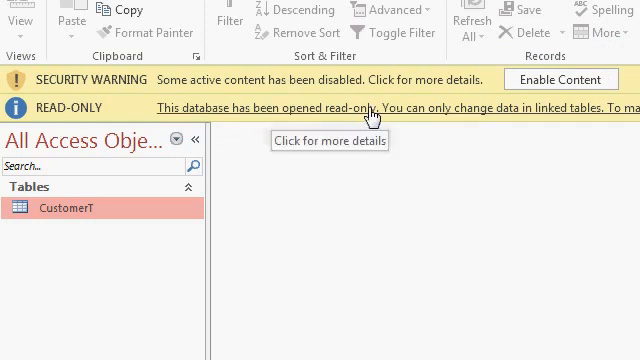
mouse_move(525, 117)
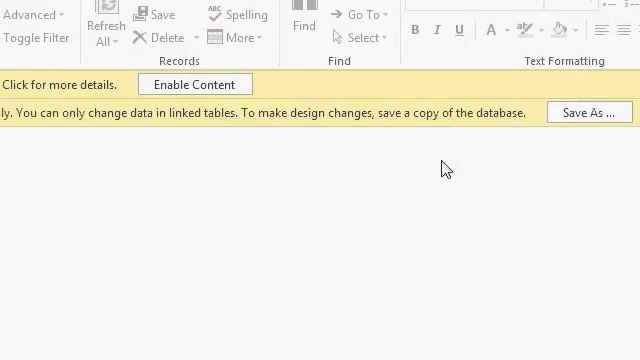
mouse_move(446, 223)
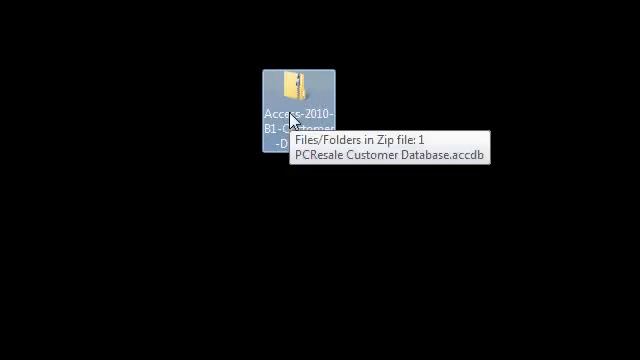
Step: Open the customer data zip and select the archive to extract PCResale Customer Database.accdb to the desktop
double_click(294, 80)
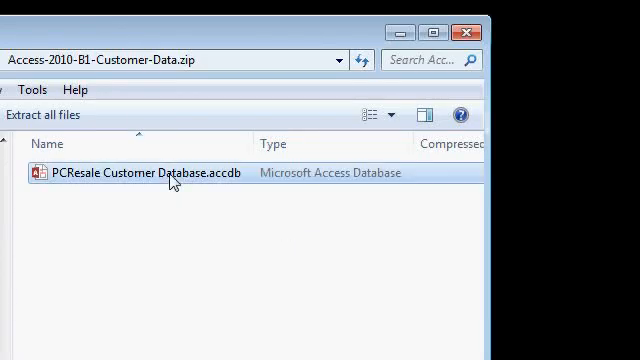
mouse_move(145, 191)
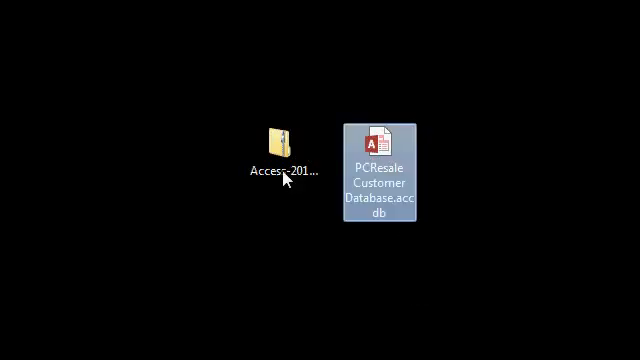
click(280, 140)
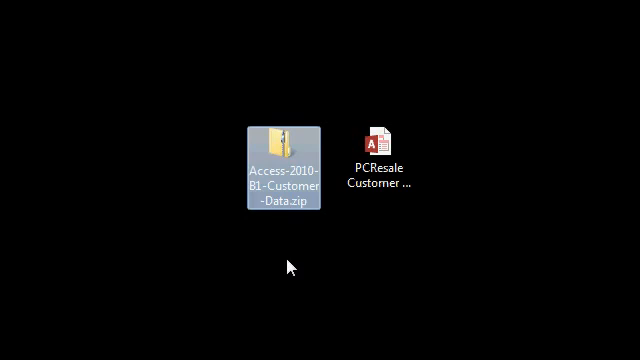
mouse_move(375, 135)
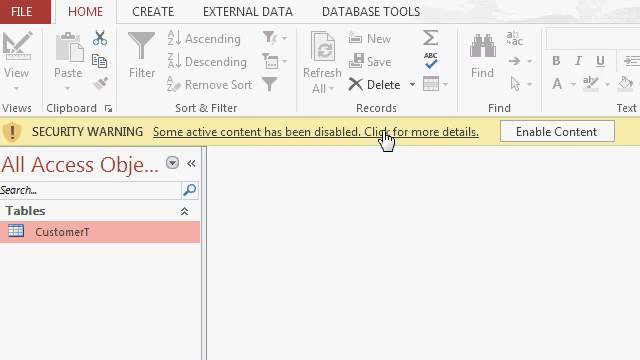
mouse_move(388, 143)
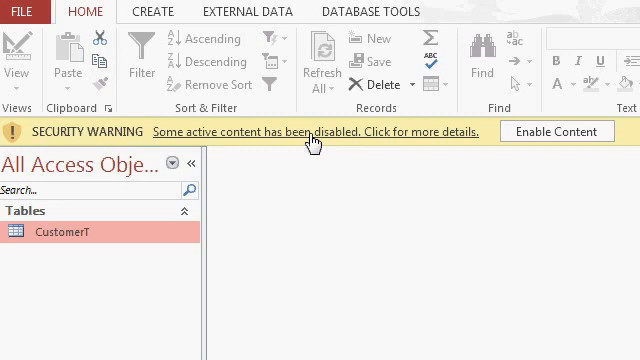
mouse_move(103, 303)
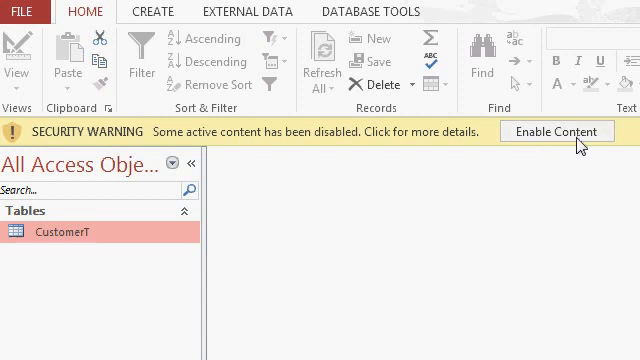
mouse_move(576, 150)
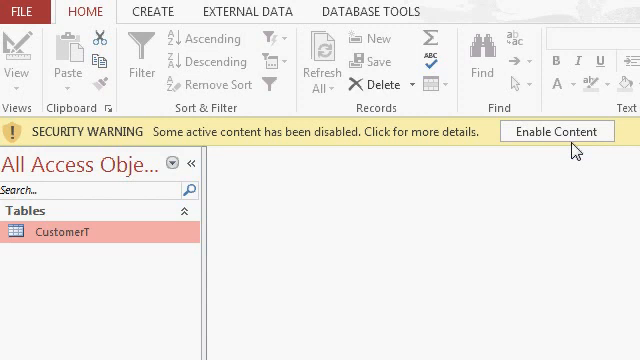
mouse_move(562, 138)
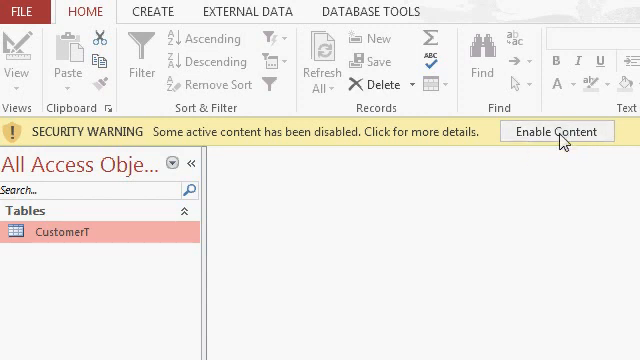
Step: Enable the database's blocked active content from the Security Warning bar
click(556, 131)
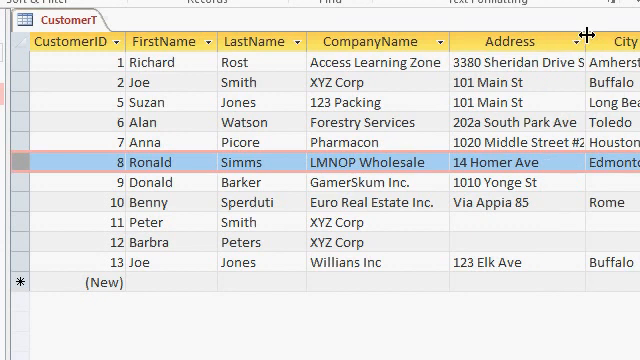
Step: Scroll CustomerT right to reveal the Country column beside the email addresses
scroll(right, 3)
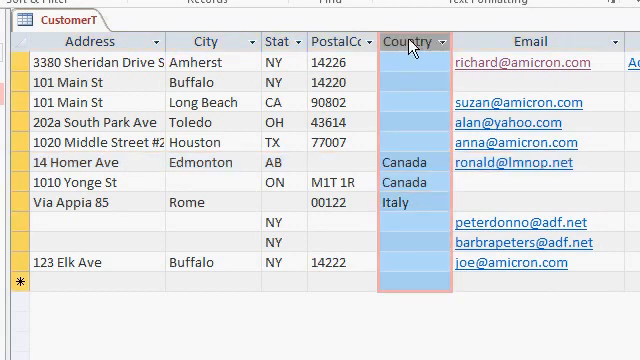
mouse_move(421, 132)
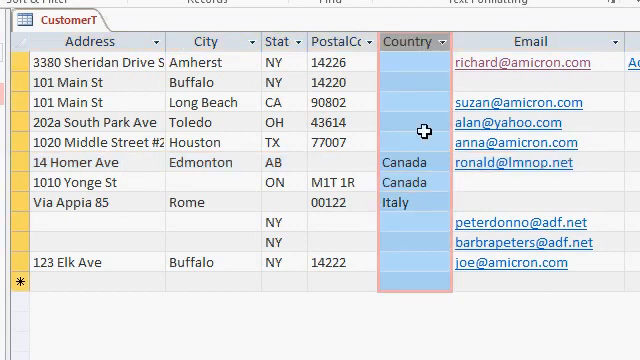
mouse_move(415, 48)
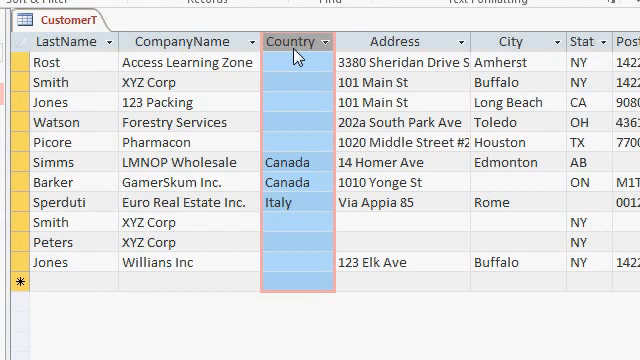
Step: Drag CustomerT's Country column left to sit between CompanyName and Address
scroll(right, 3)
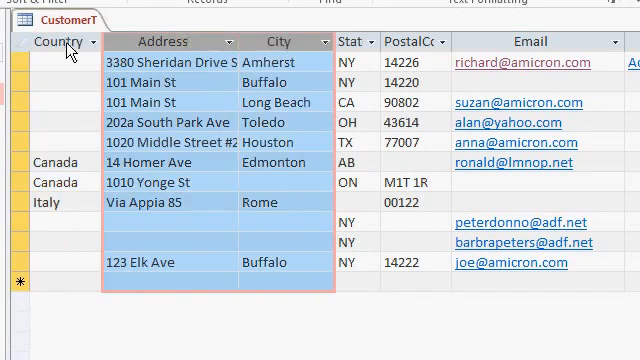
click(62, 42)
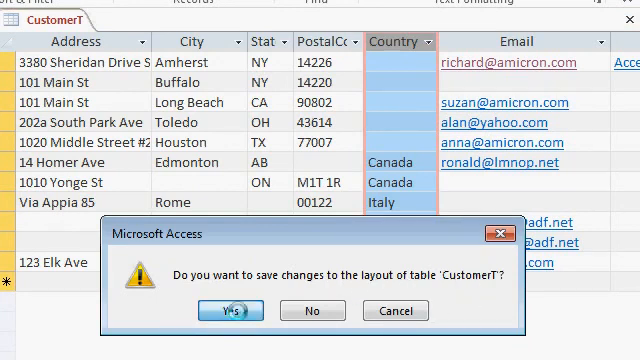
Step: Answer Yes to save CustomerT's column layout changes on closing
click(227, 310)
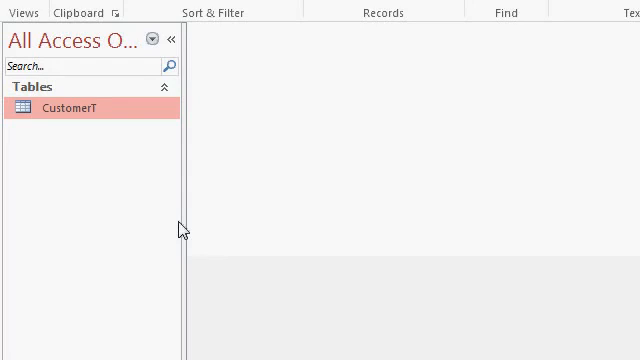
mouse_move(411, 261)
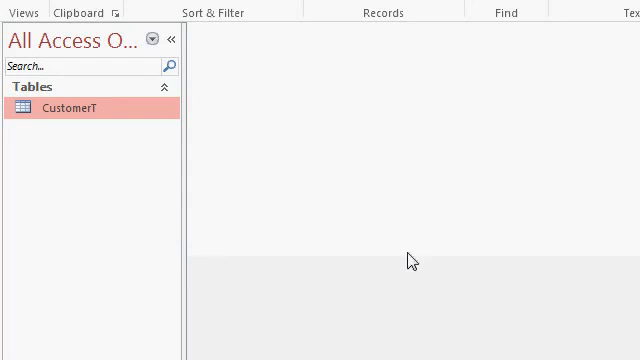